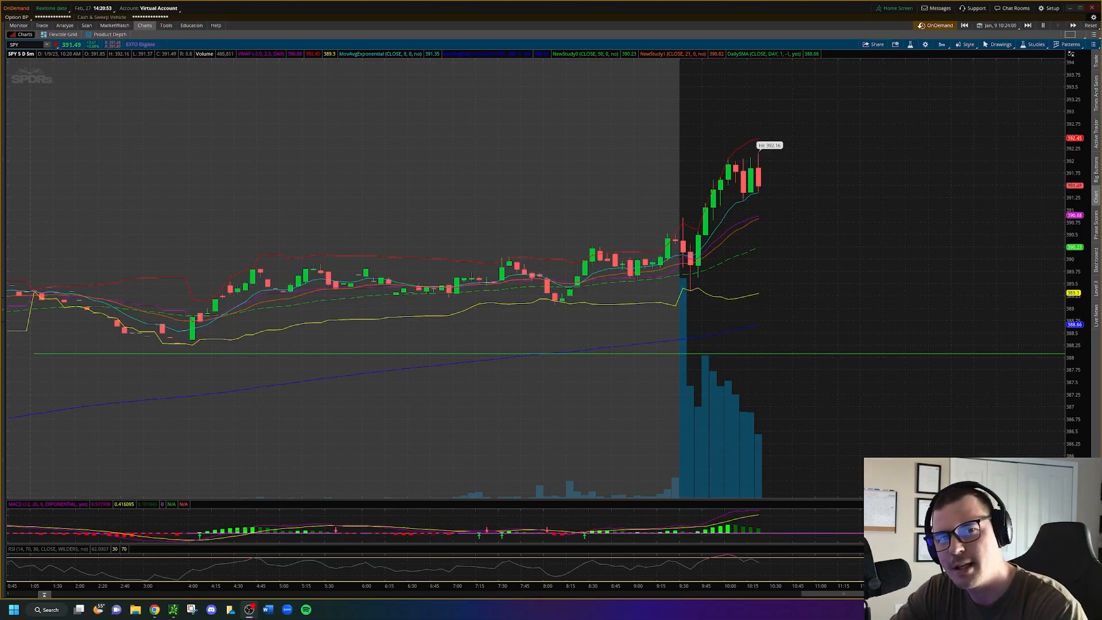
mouse_move(799, 208)
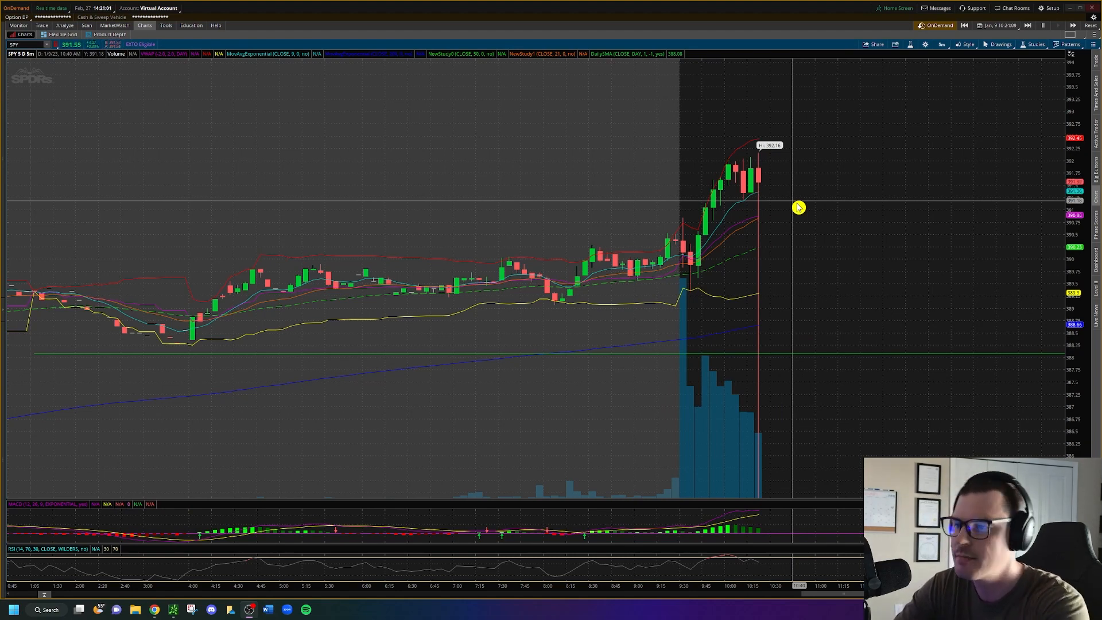
mouse_move(954, 78)
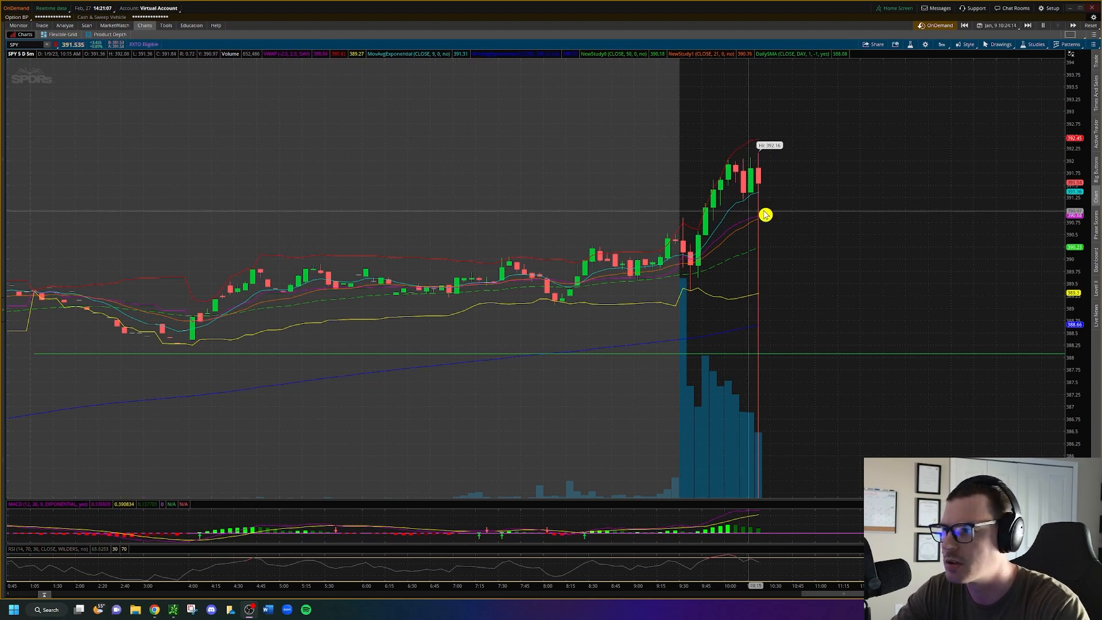
mouse_move(772, 184)
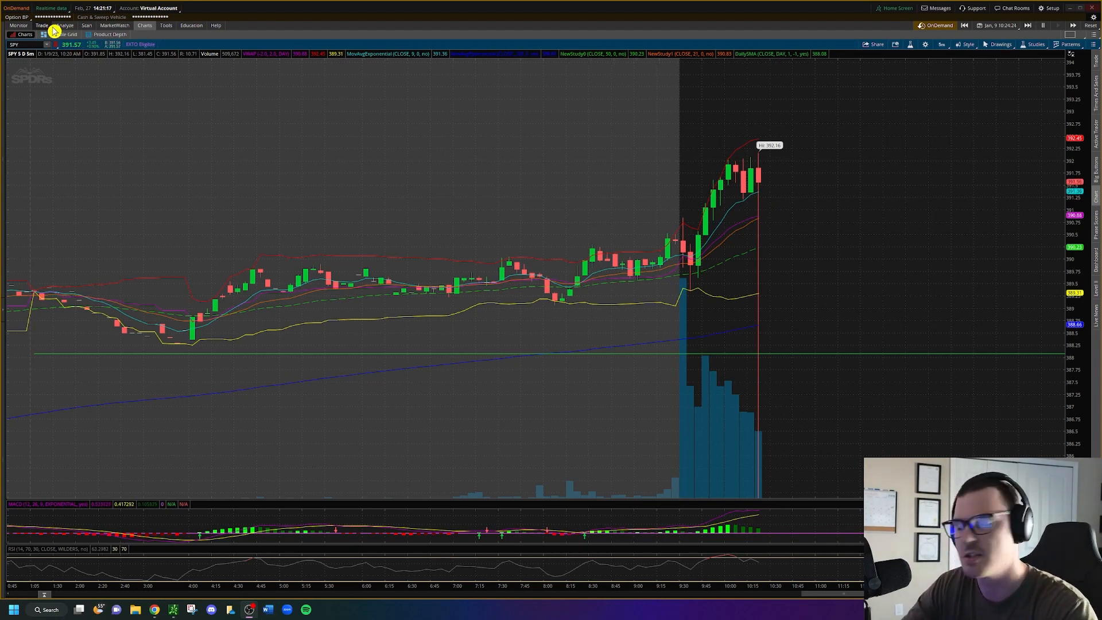
- Expand the SPY 9 JAN 23 expiration in the option chain and right-click the 392 call
left_click(41, 25)
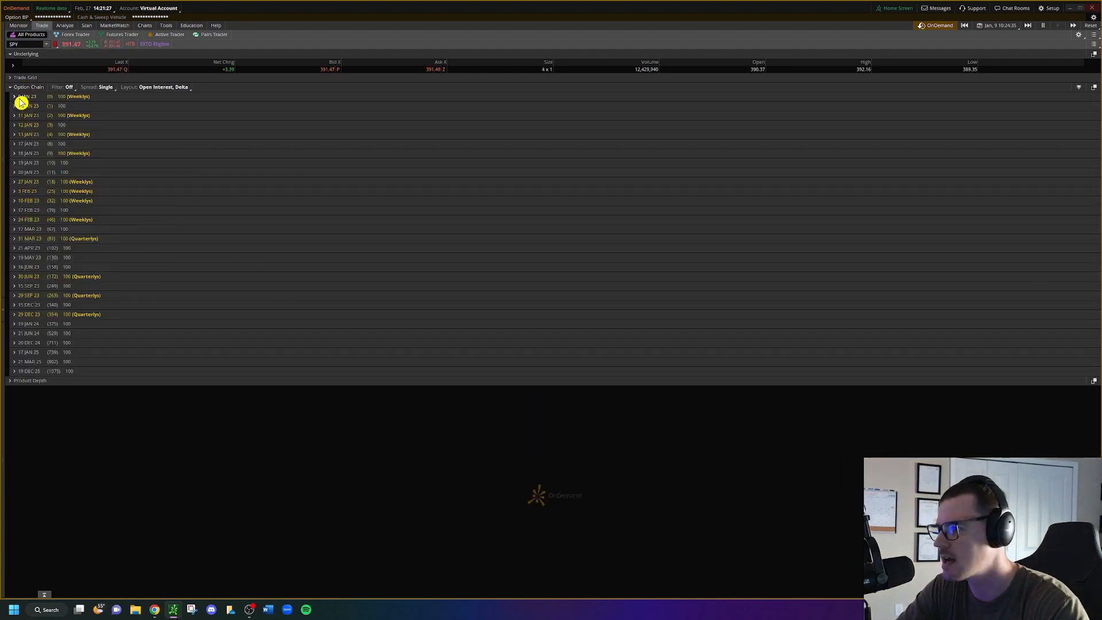
left_click(13, 96)
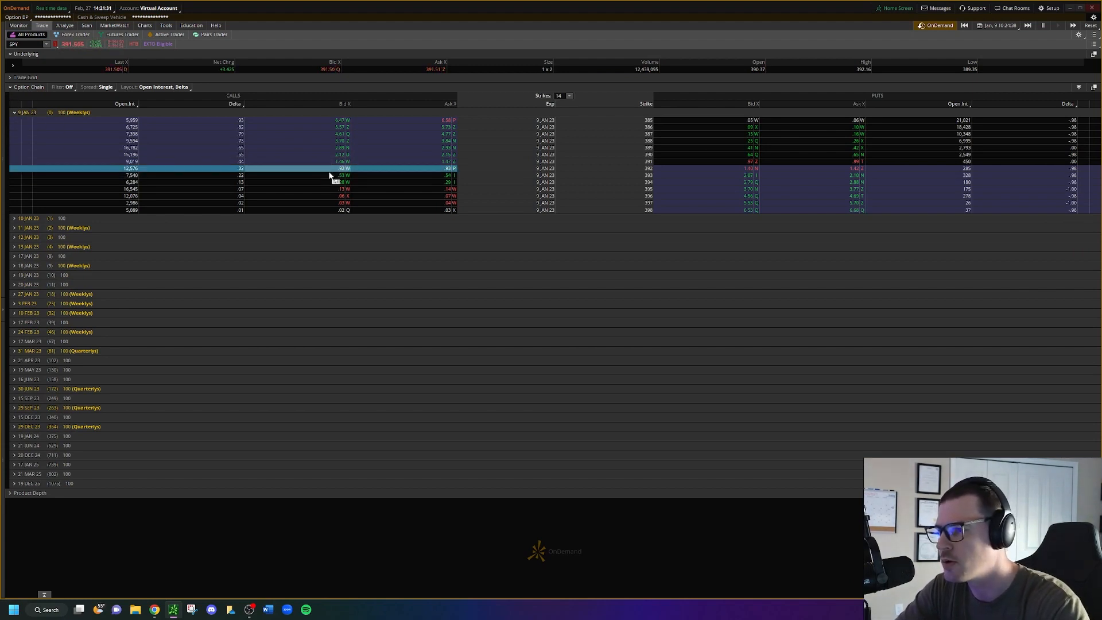
right_click(342, 168)
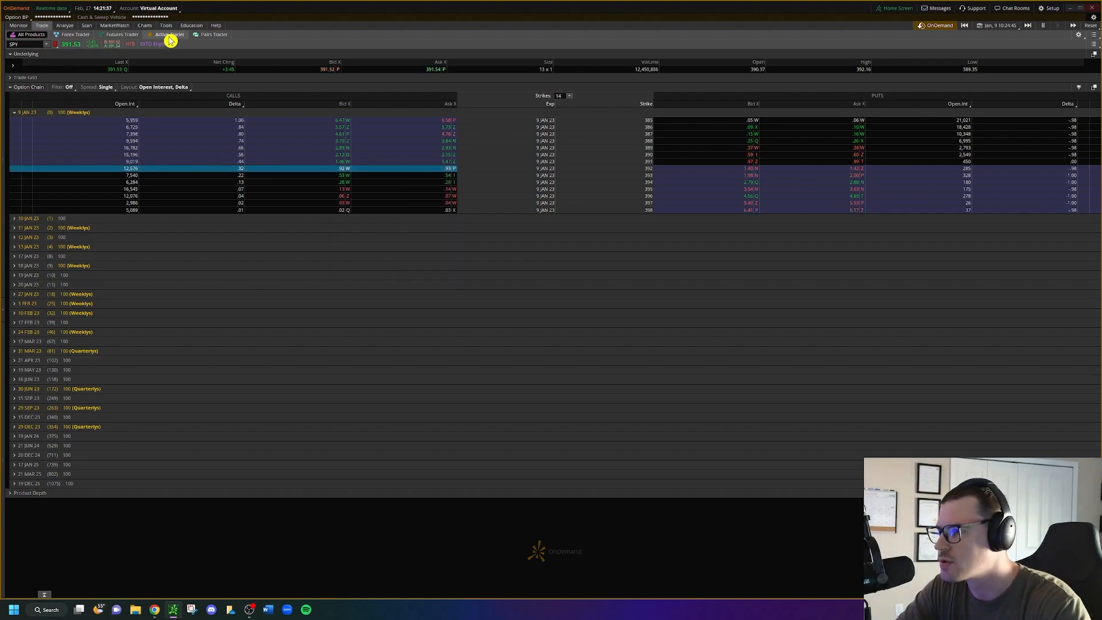
- Switch to the Active Trader layout and enter the SPY symbol
left_click(168, 34)
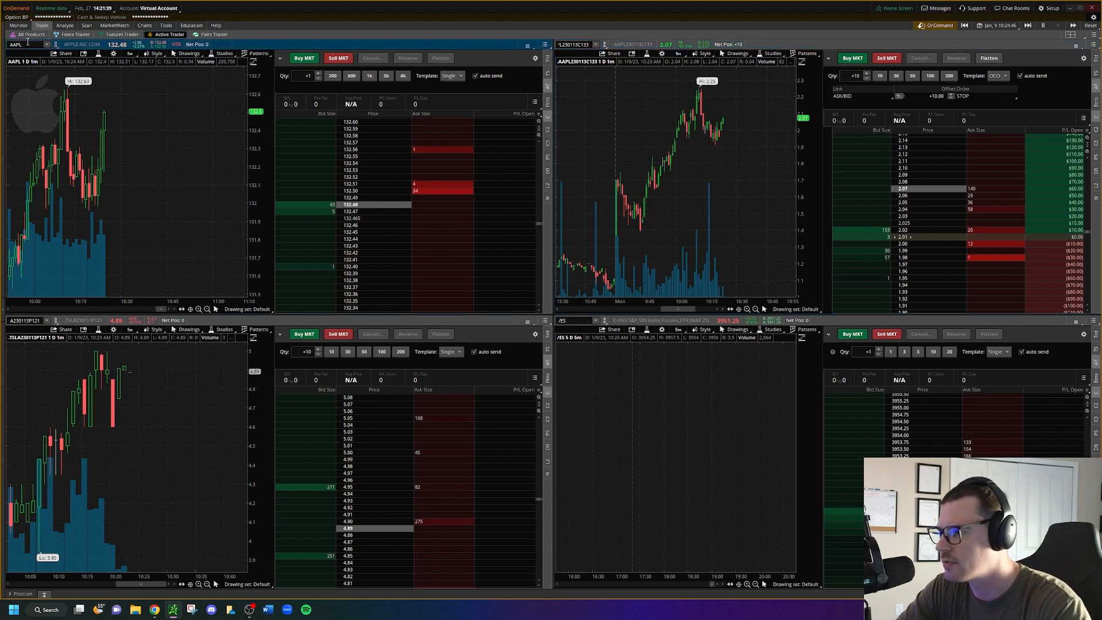
type("SPM")
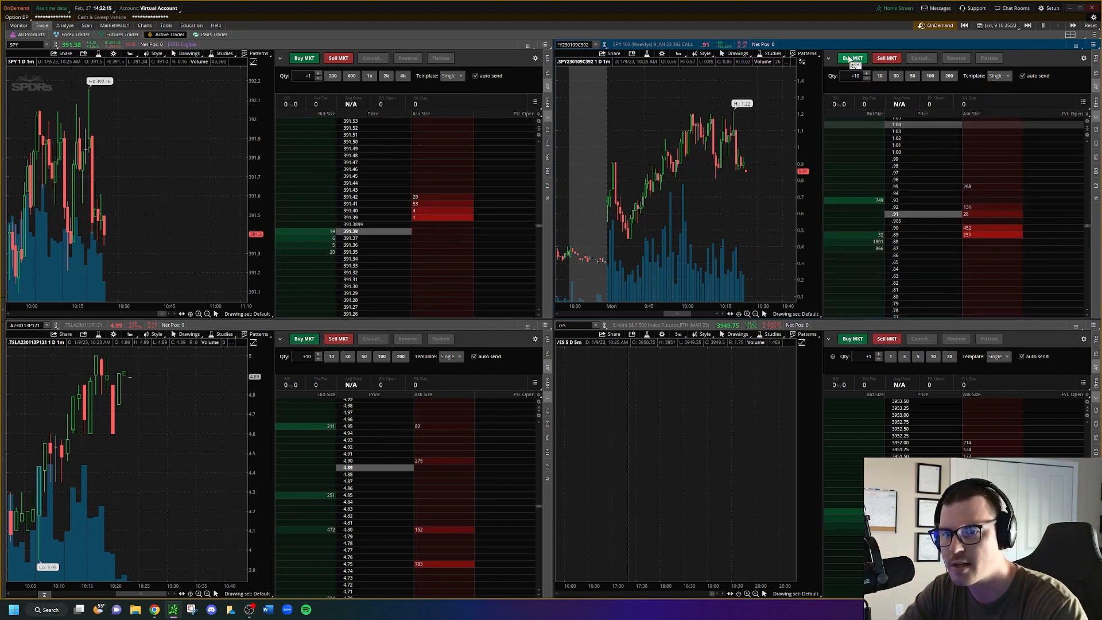
left_click(851, 57)
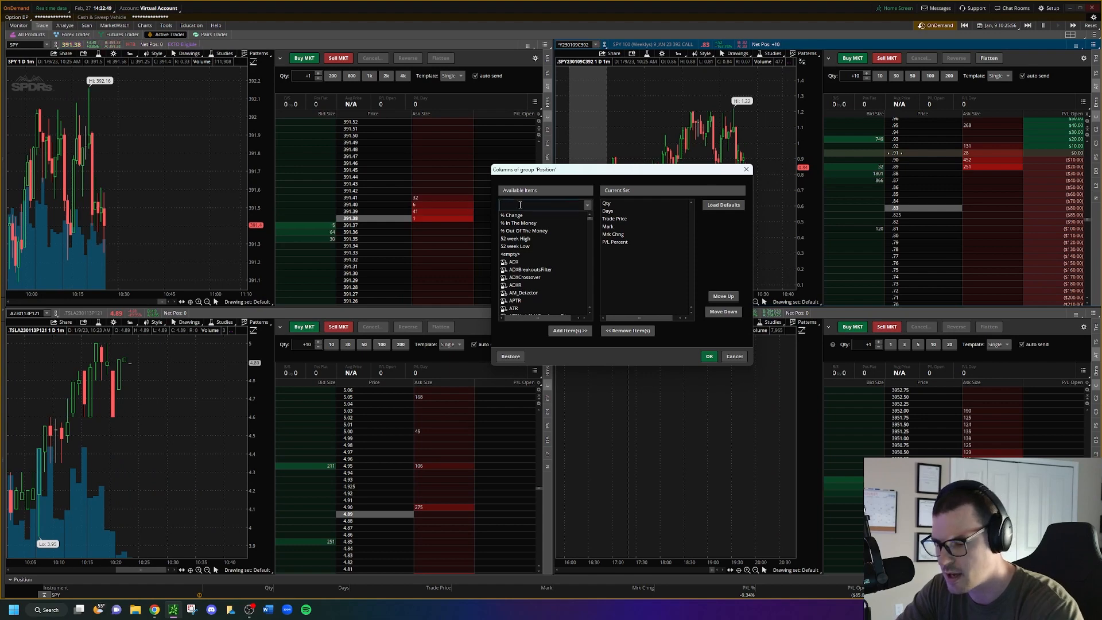
- Search available columns for 'percent' and add P/L Percent to the Position panel
type("percent")
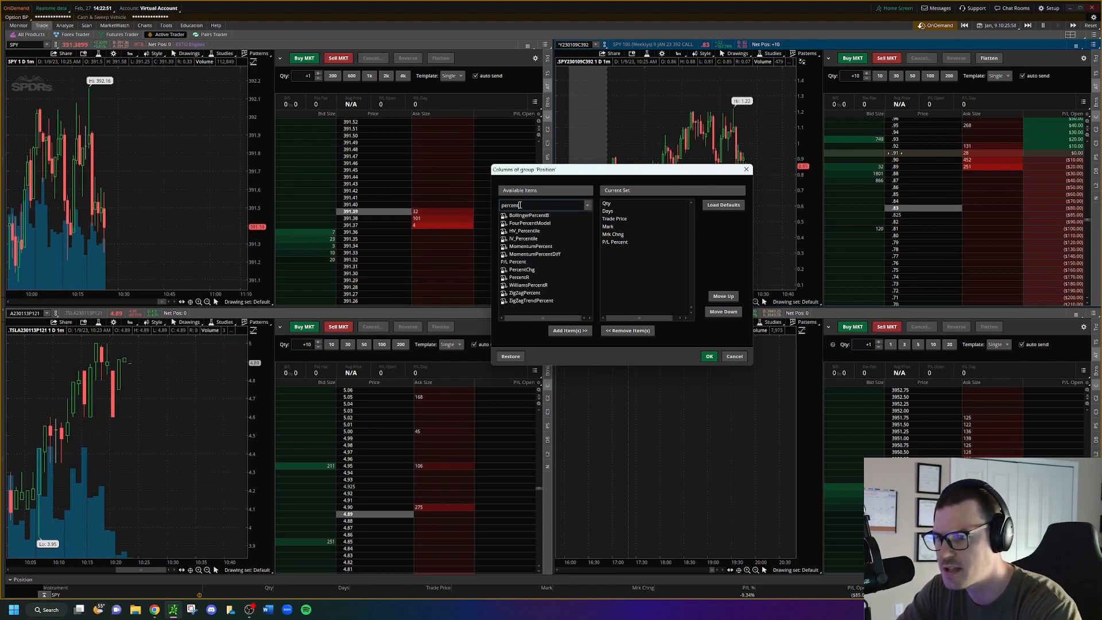
left_click(516, 261)
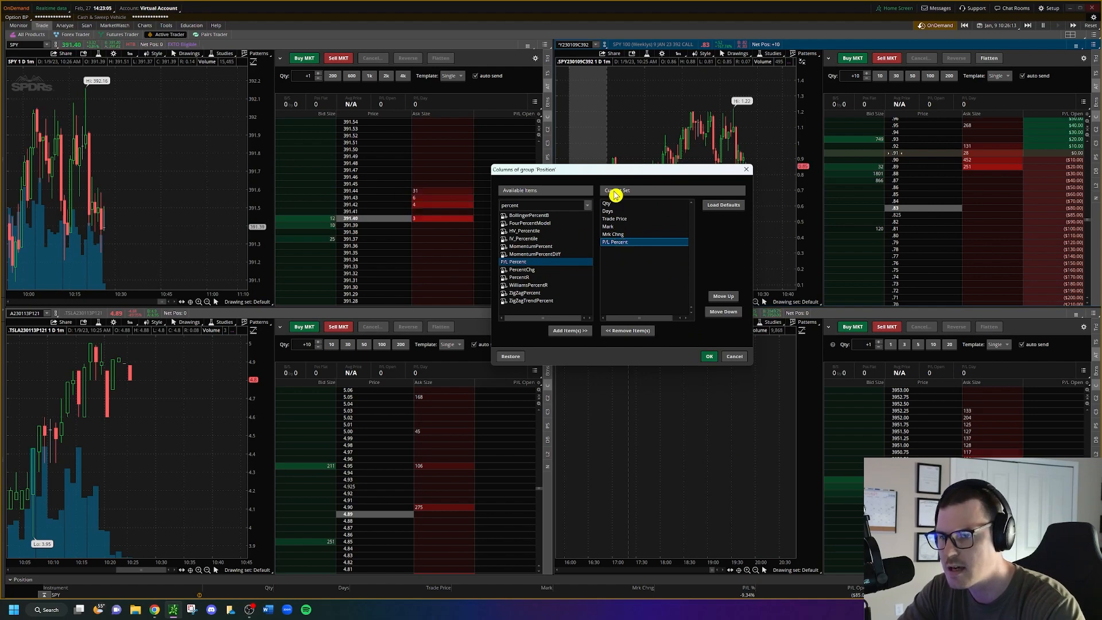
left_click(615, 235)
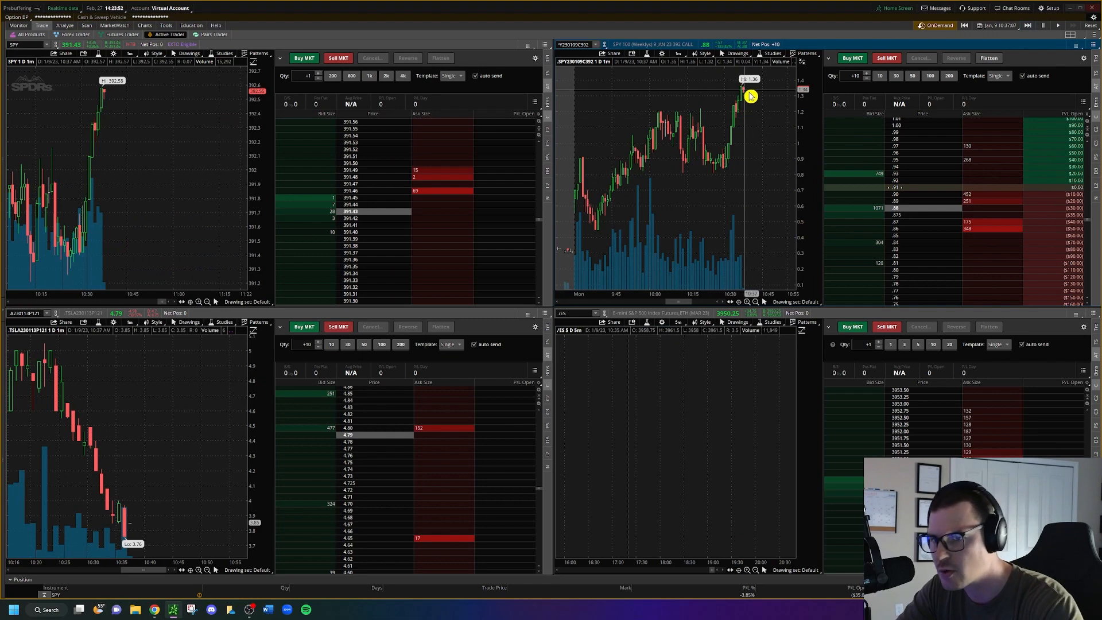
mouse_move(723, 135)
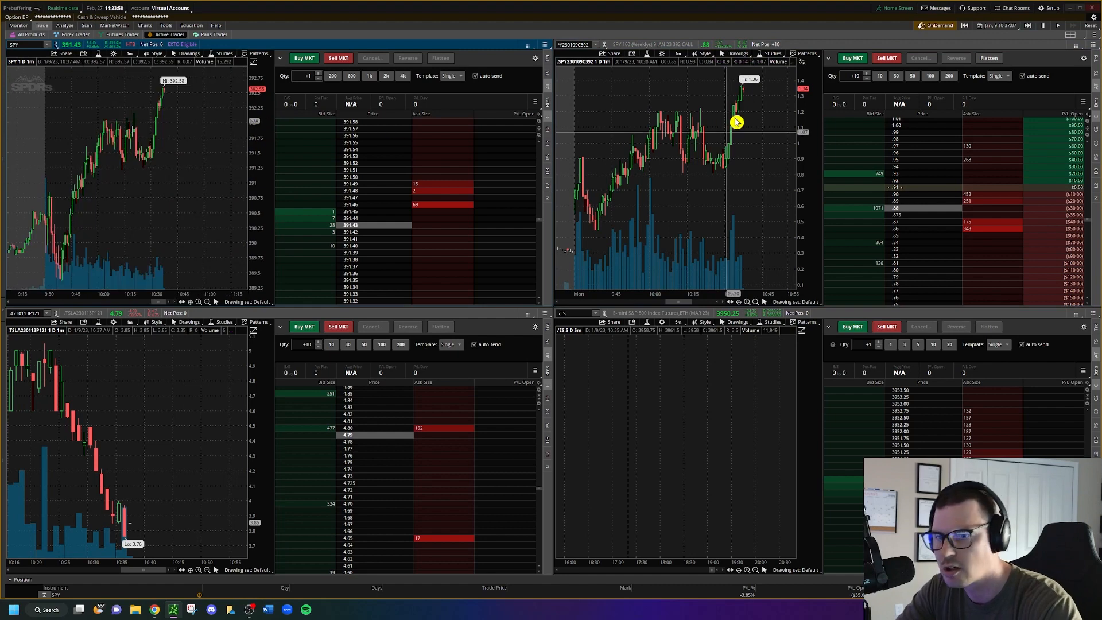
mouse_move(789, 202)
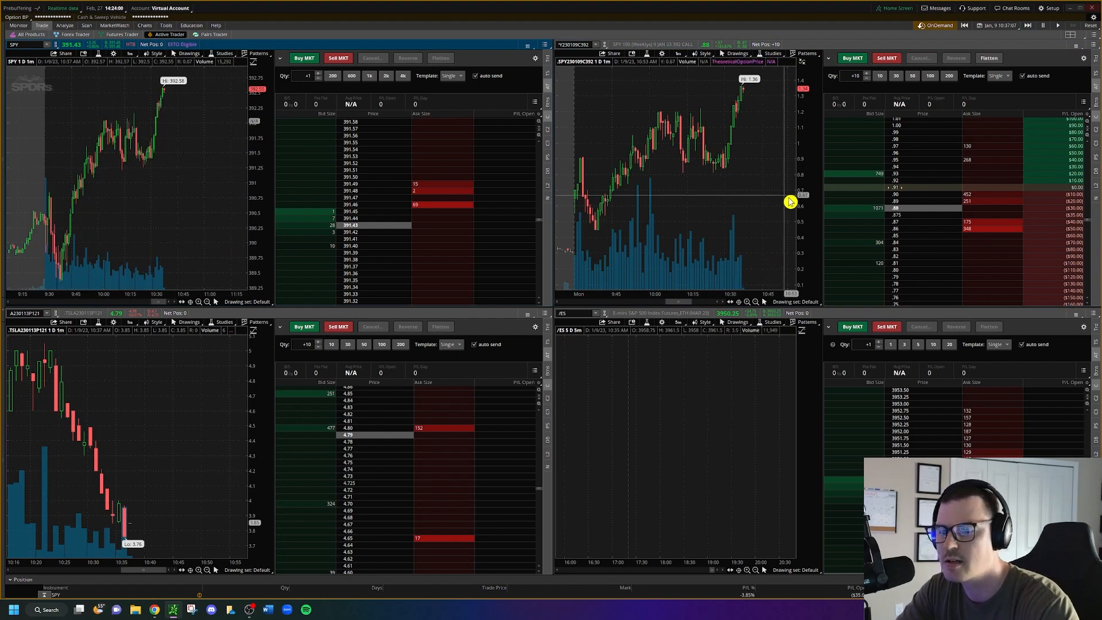